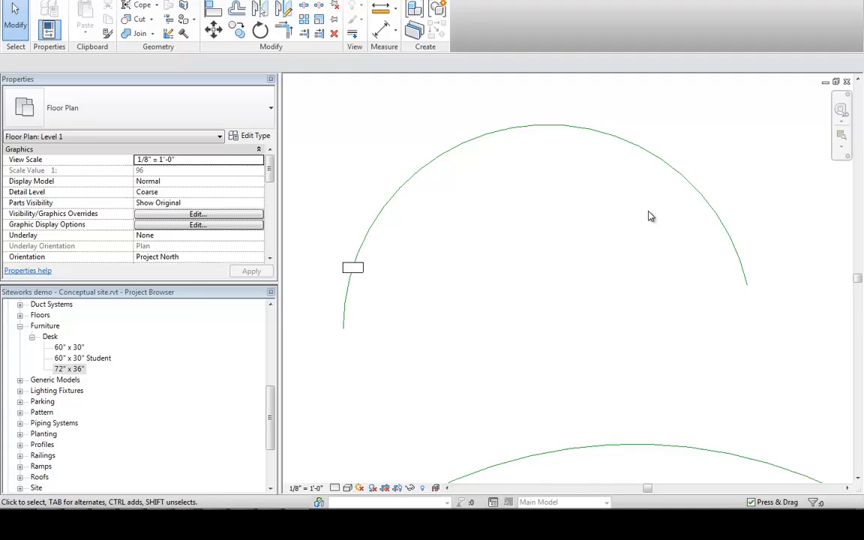
{"action": "mouse_move", "coordinate": [514, 312]}
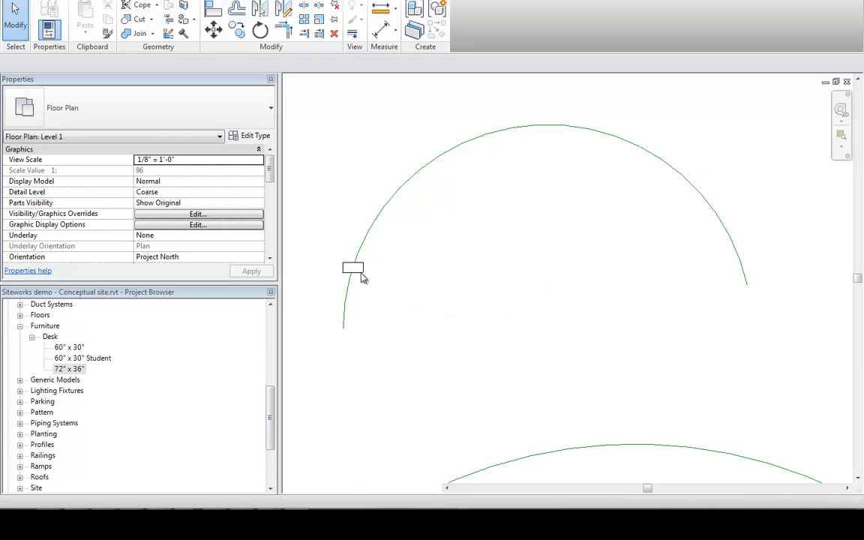
Select the 72" x 36" desk at the left end of the arc
{"action": "left_click", "coordinate": [353, 267]}
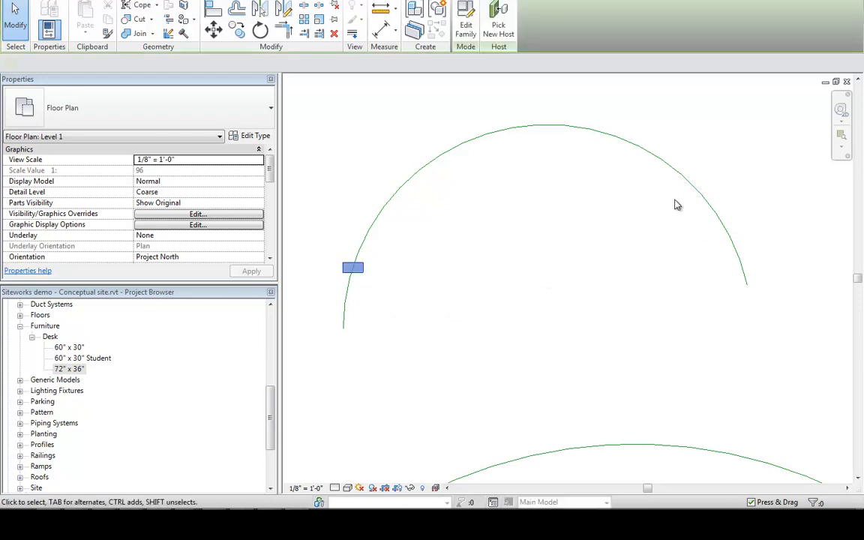
{"action": "left_click", "coordinate": [353, 268]}
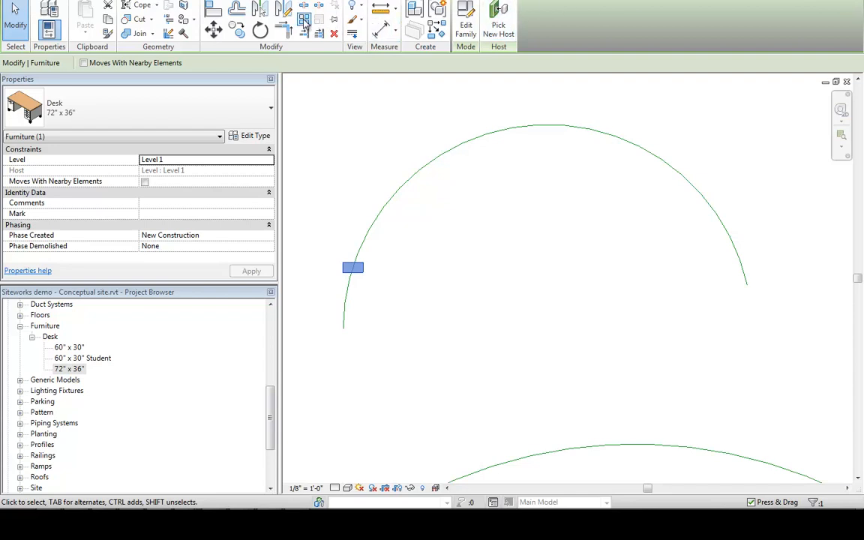
Start the Array tool on the selected desk for a radial copy
{"action": "left_click", "coordinate": [303, 21]}
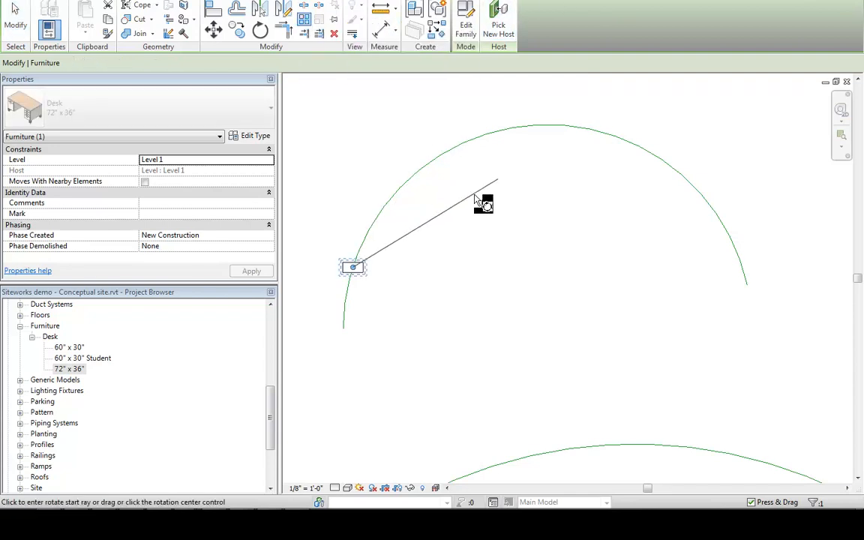
{"action": "mouse_move", "coordinate": [347, 137]}
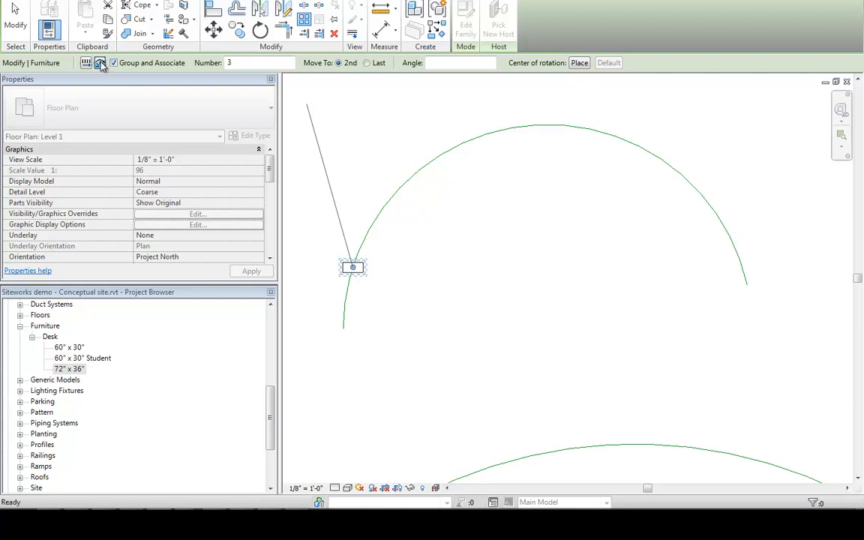
{"action": "mouse_move", "coordinate": [99, 63]}
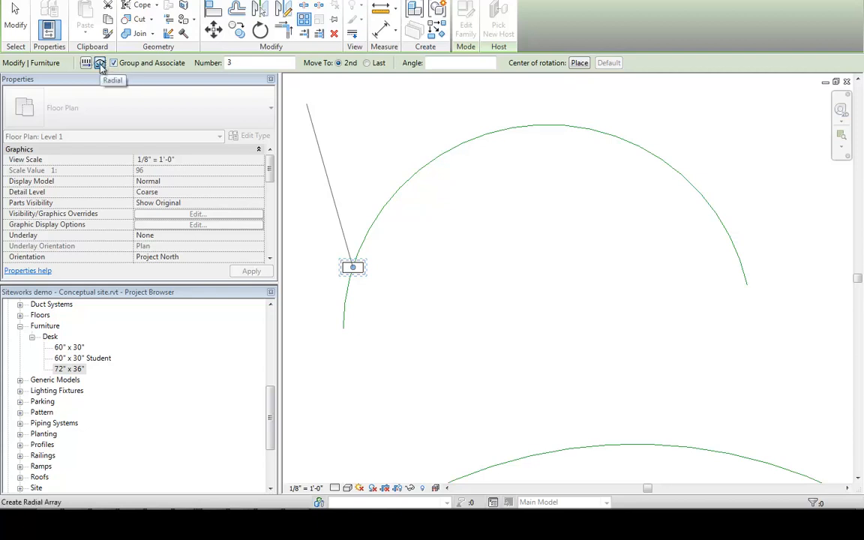
{"action": "mouse_move", "coordinate": [555, 86]}
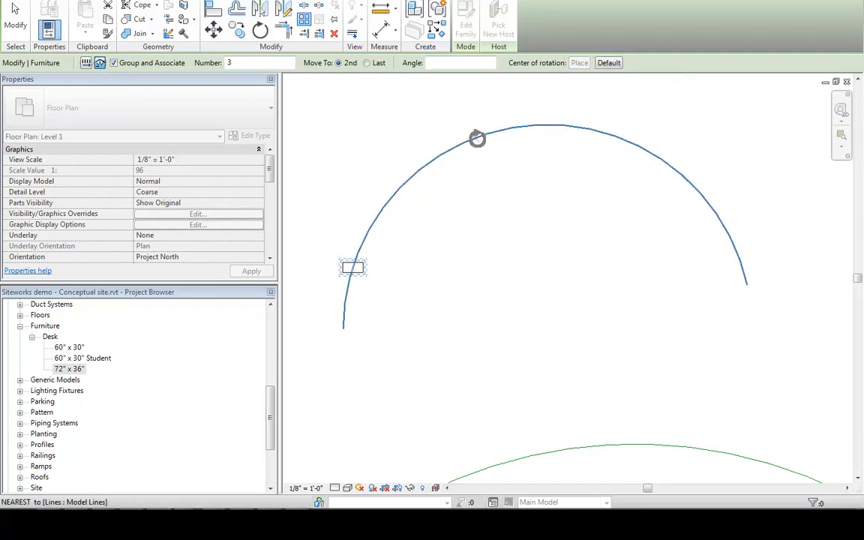
{"action": "mouse_move", "coordinate": [473, 142]}
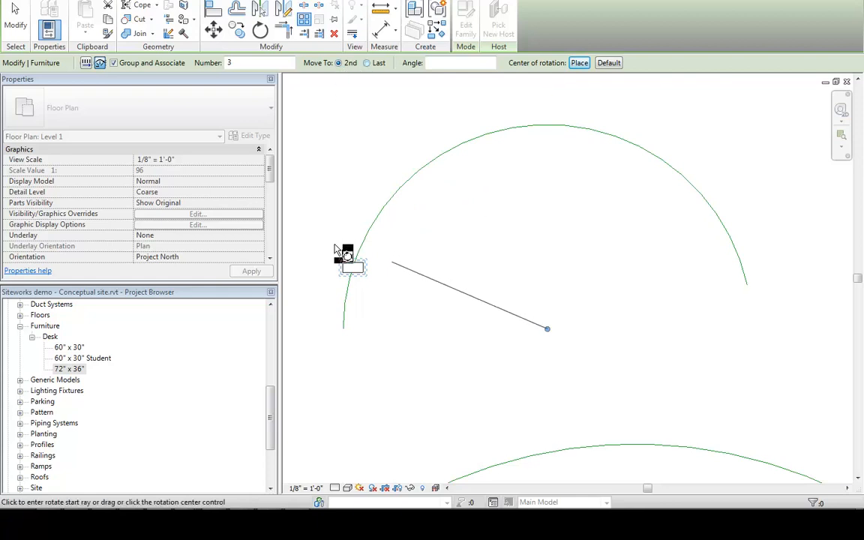
{"action": "mouse_move", "coordinate": [382, 202]}
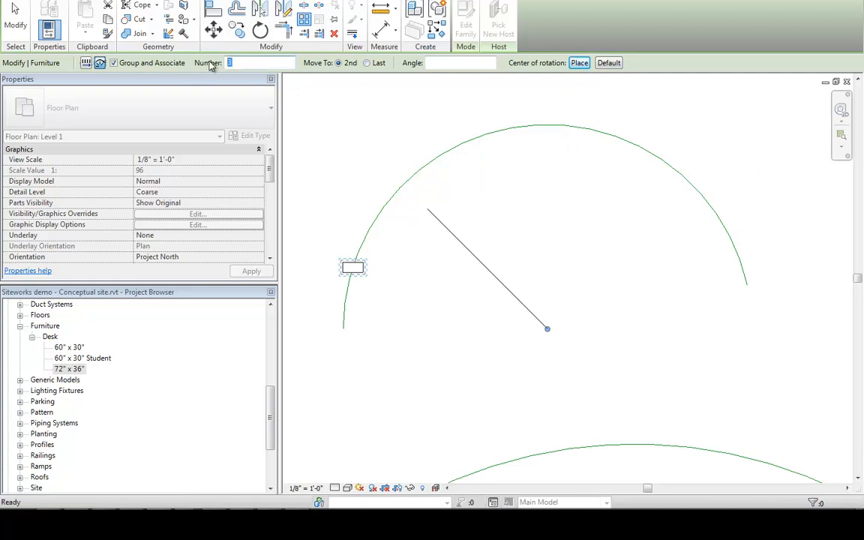
Set the radial array count to 15 desks around the arc
{"action": "type", "text": "15"}
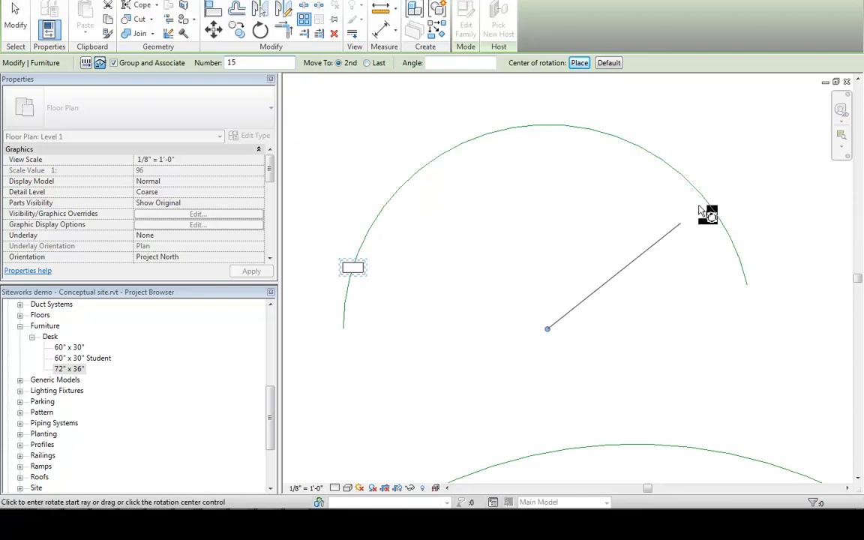
{"action": "mouse_move", "coordinate": [416, 259]}
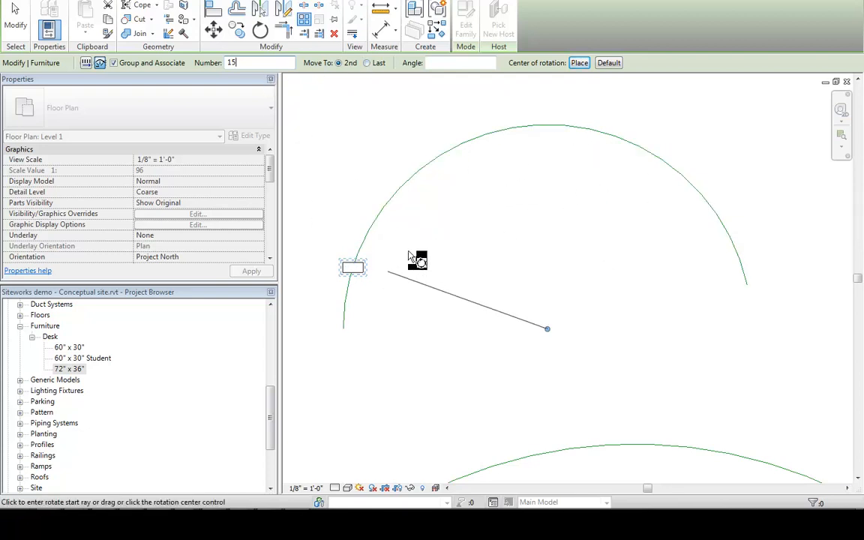
{"action": "mouse_move", "coordinate": [651, 244]}
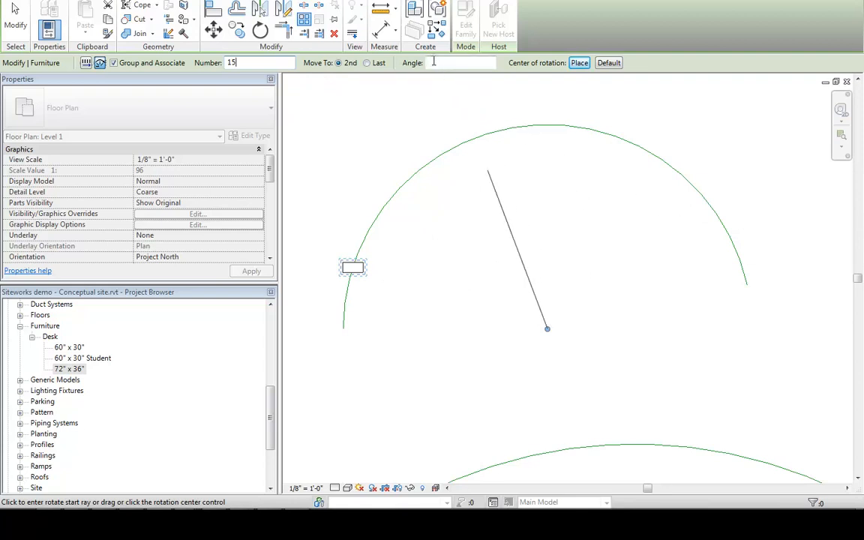
{"action": "mouse_move", "coordinate": [432, 62]}
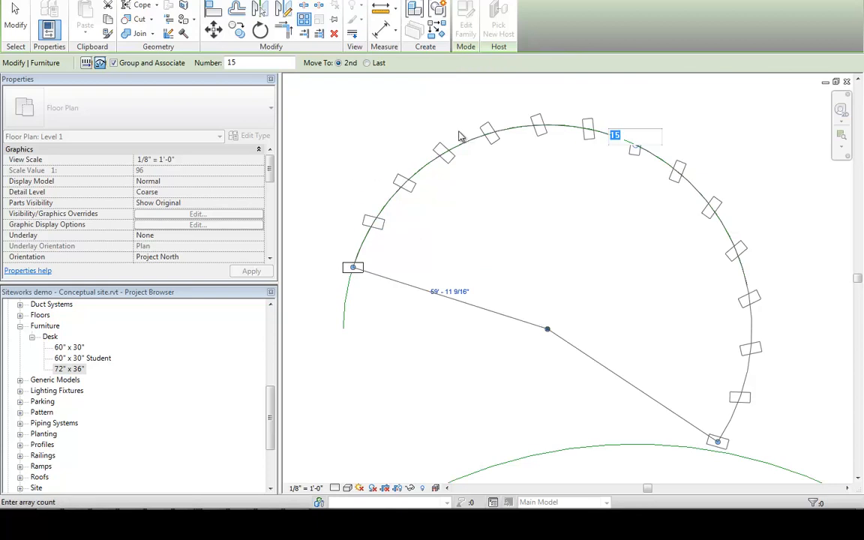
Change the array count to 12 desks and finish the array
{"action": "left_click", "coordinate": [589, 128]}
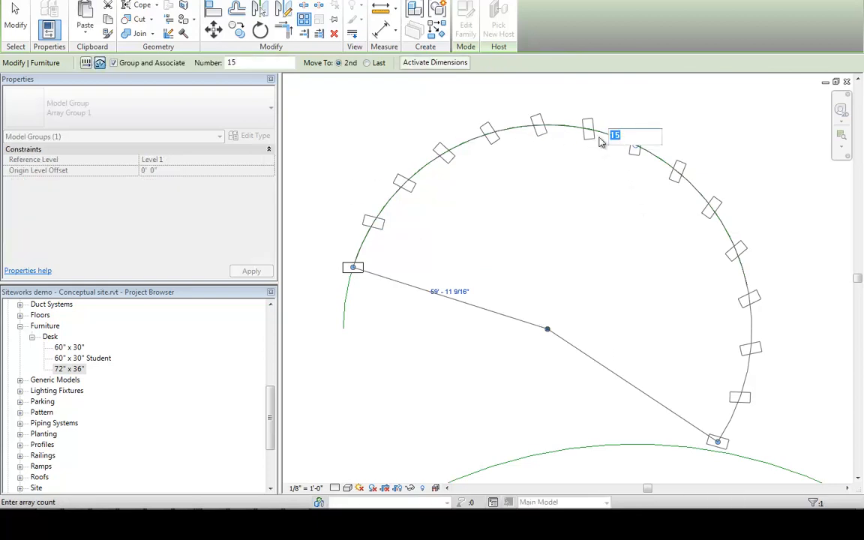
{"action": "mouse_move", "coordinate": [630, 138]}
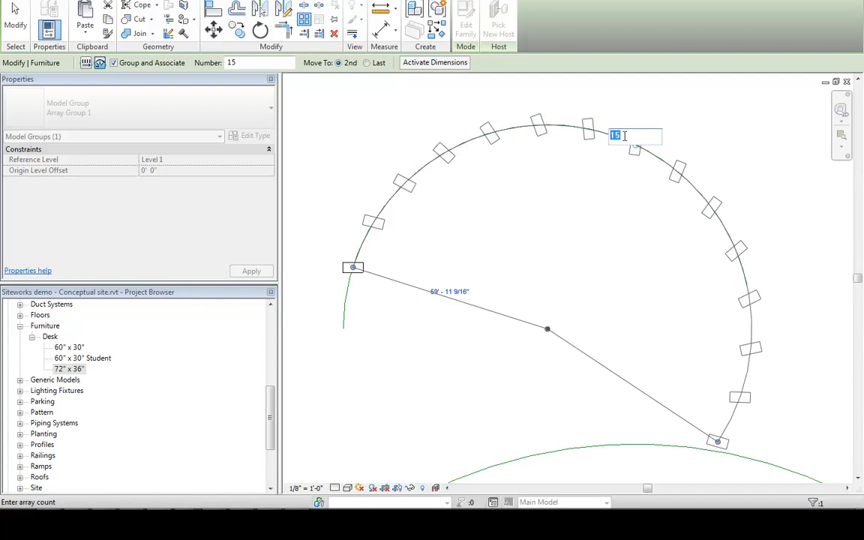
{"action": "type", "text": "12"}
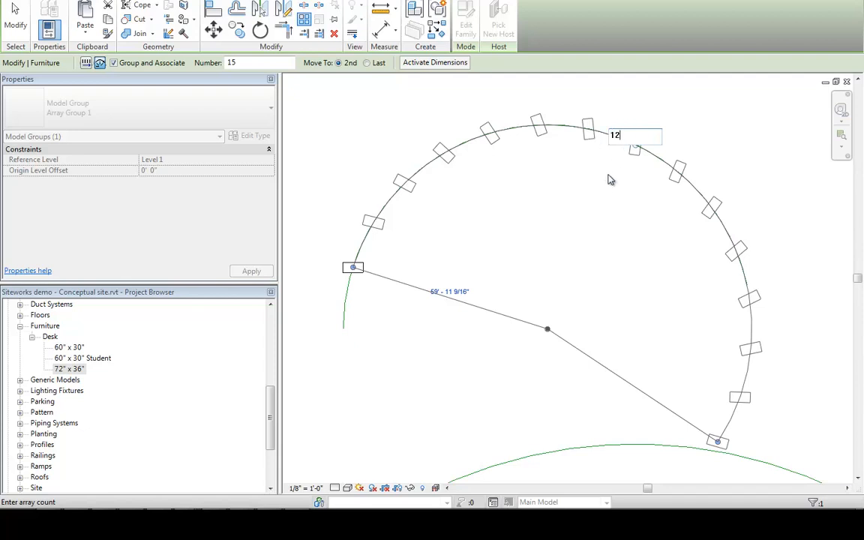
{"action": "key", "text": "Return"}
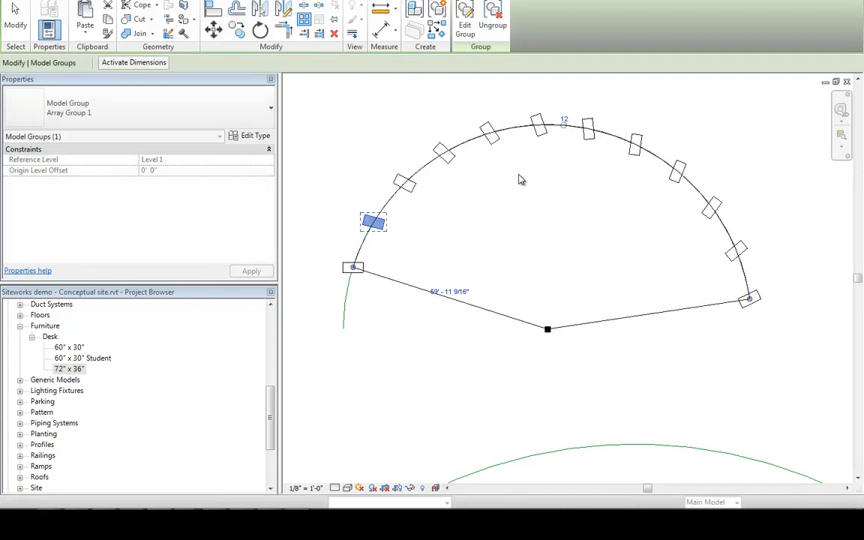
{"action": "left_click", "coordinate": [15, 15]}
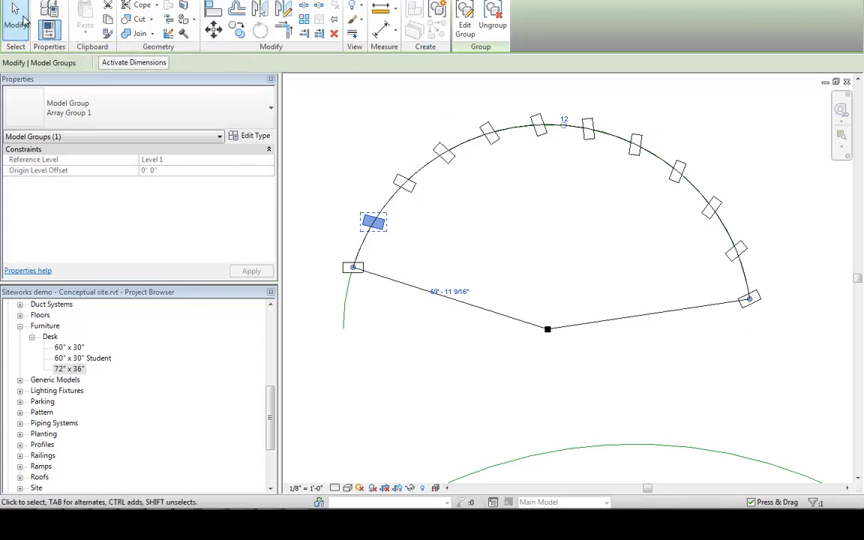
{"action": "left_click", "coordinate": [651, 276]}
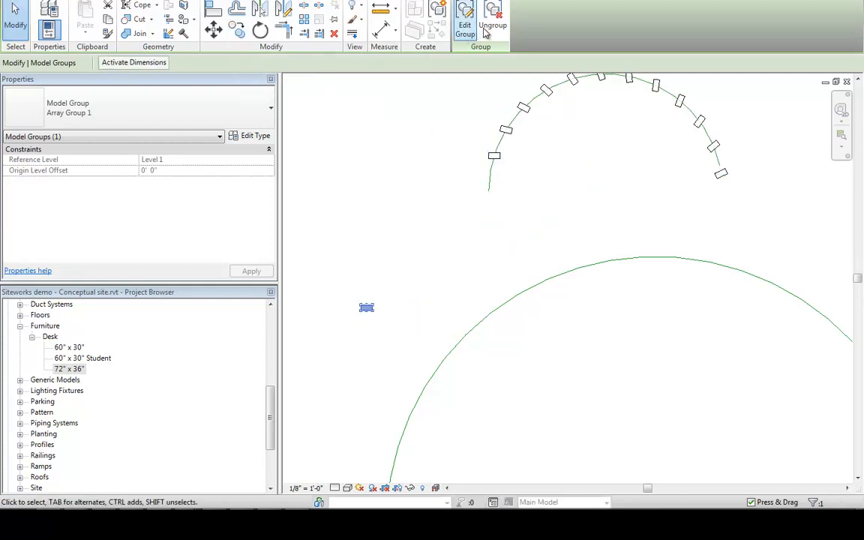
Ungroup the arrayed desks, move one desk beside the large circular curve and begin rotating it
{"action": "left_click", "coordinate": [493, 19]}
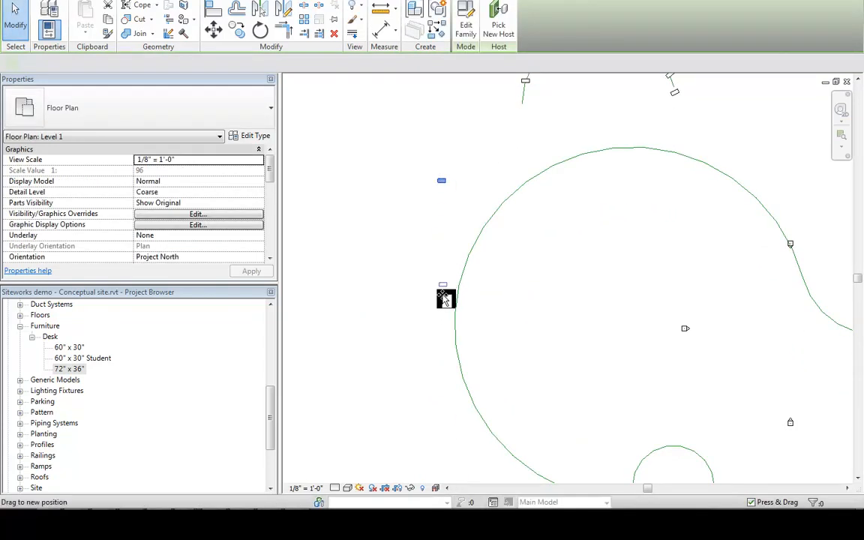
{"action": "left_click_drag", "start_coordinate": [446, 299], "coordinate": [475, 448]}
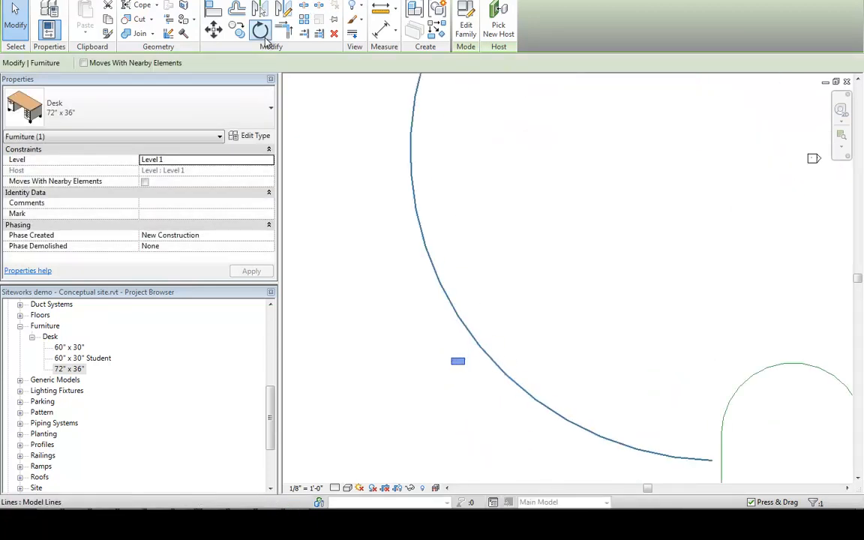
{"action": "left_click", "coordinate": [260, 30]}
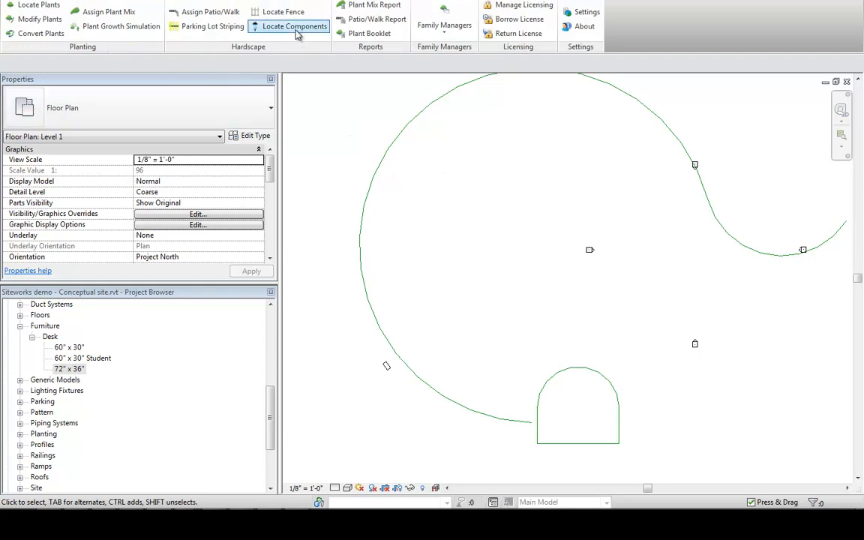
In Locate Components, choose the Desk family and the 72" x 36" size
{"action": "left_click", "coordinate": [295, 27]}
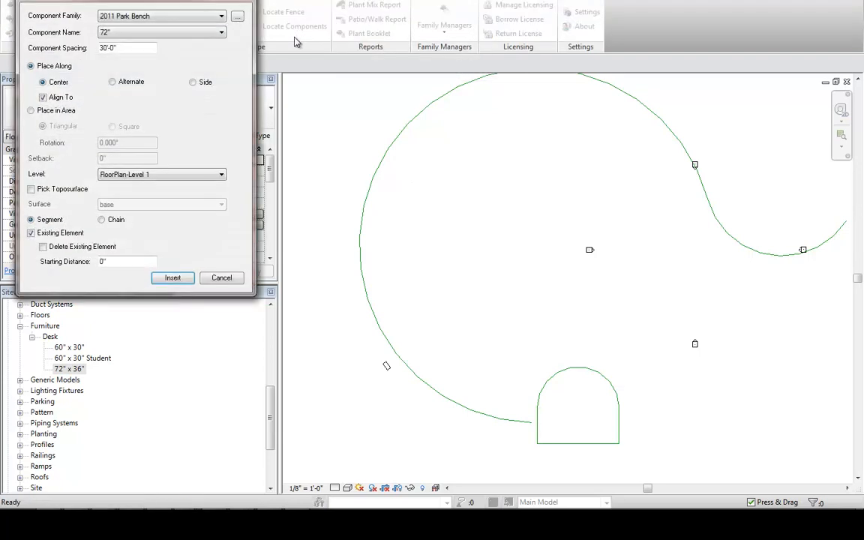
{"action": "left_click", "coordinate": [220, 16]}
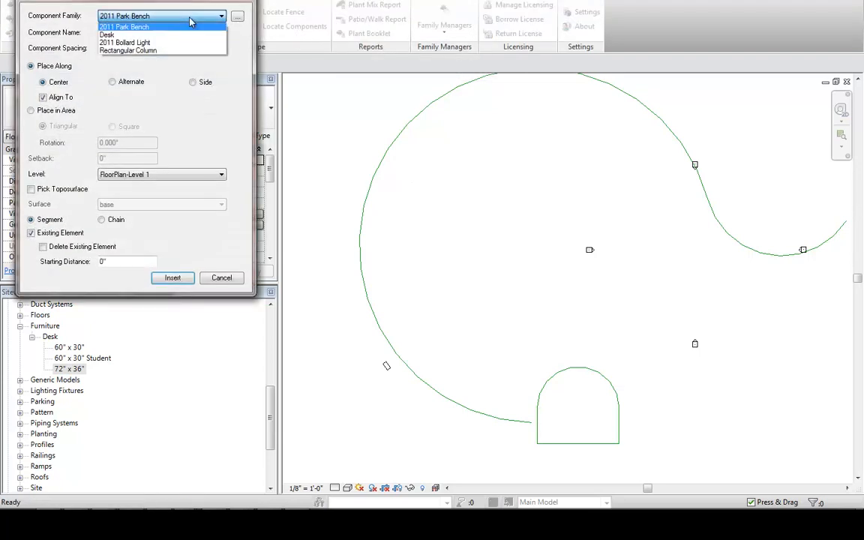
{"action": "left_click", "coordinate": [108, 35]}
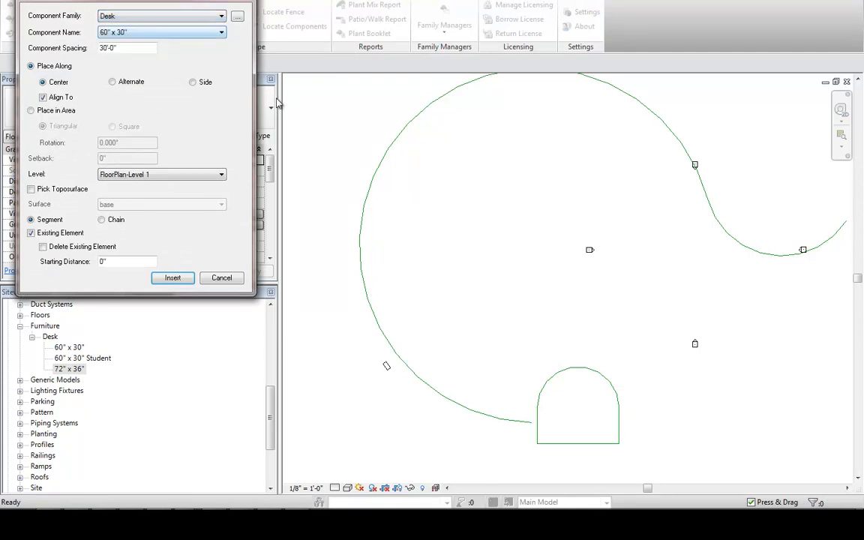
{"action": "mouse_move", "coordinate": [295, 102]}
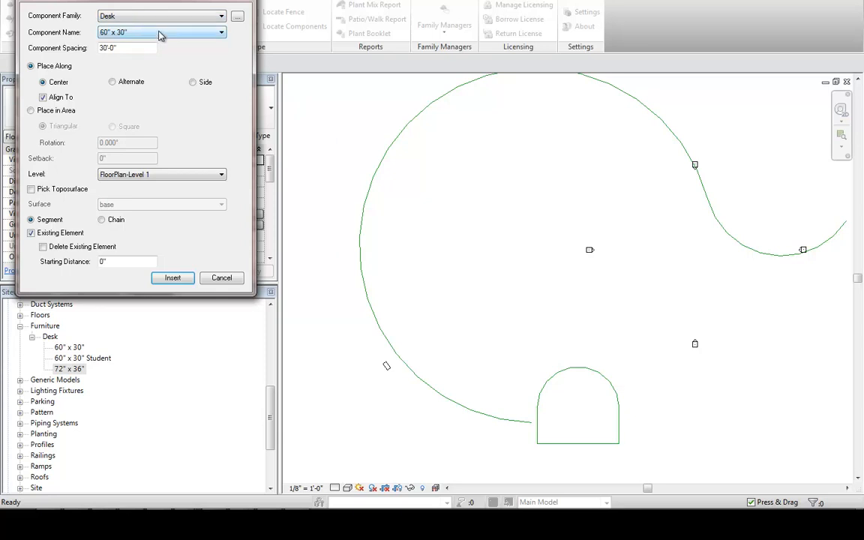
{"action": "left_click", "coordinate": [220, 32]}
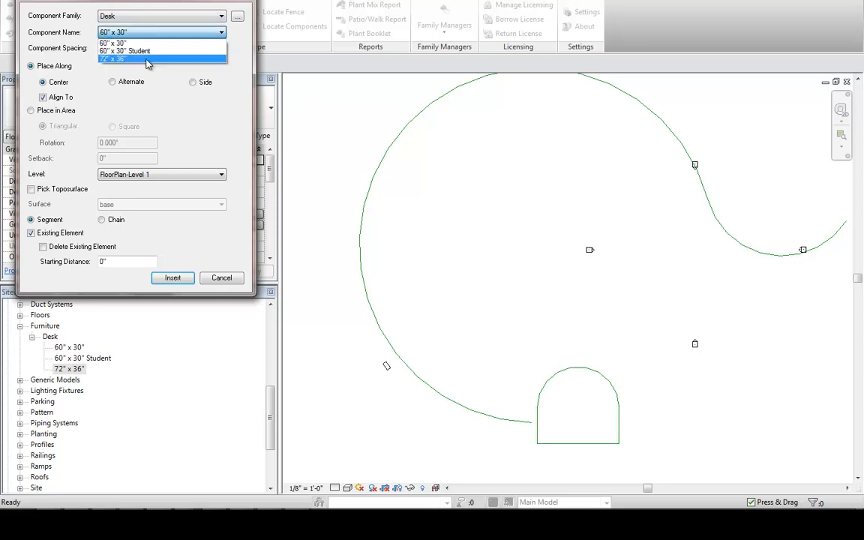
{"action": "left_click", "coordinate": [111, 59]}
{"action": "type", "text": "2"}
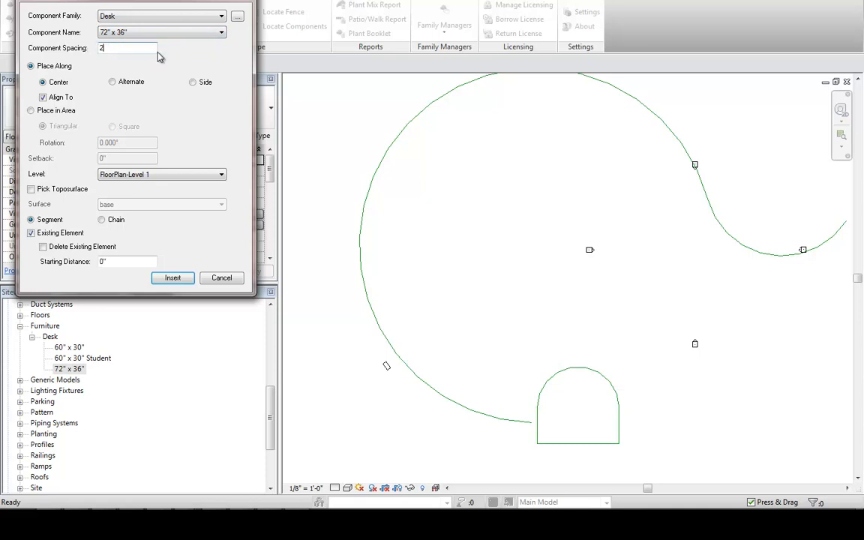
Set 20'-0" spacing centred along the line and begin inserting desks
{"action": "type", "text": "0"}
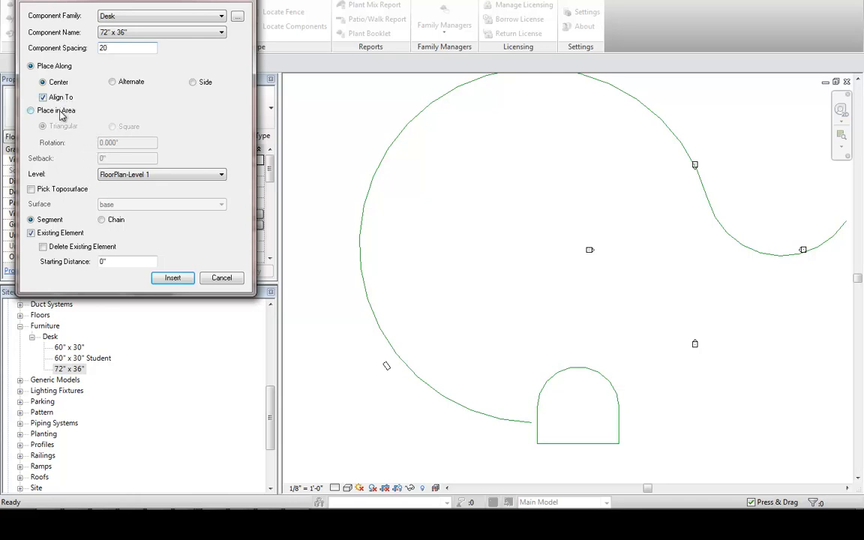
{"action": "left_click", "coordinate": [127, 47]}
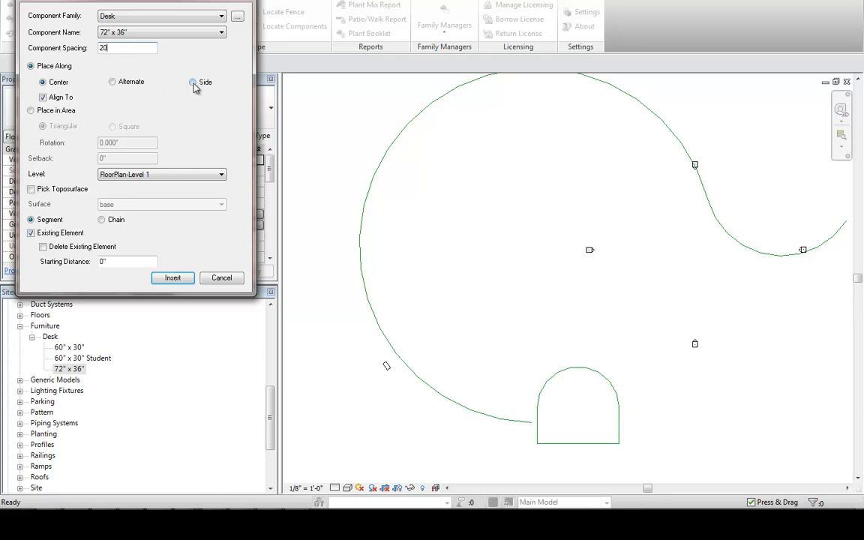
{"action": "left_click", "coordinate": [193, 81]}
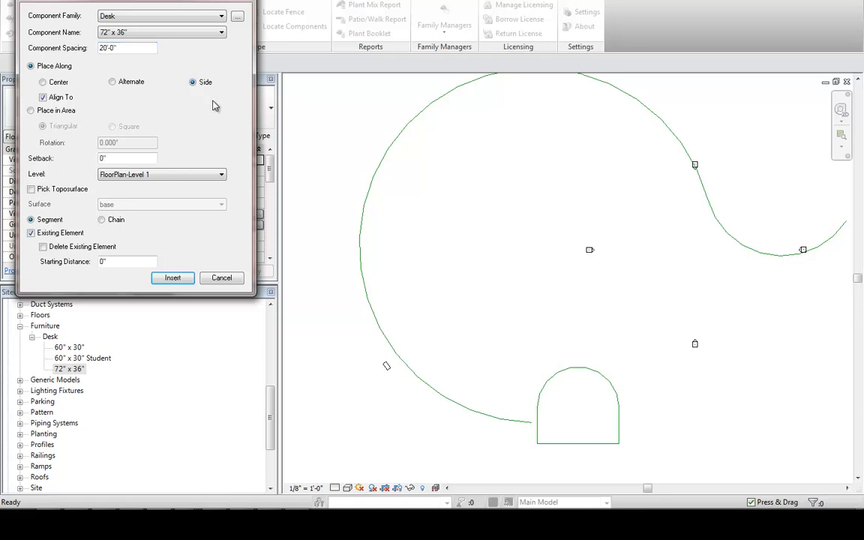
{"action": "left_click", "coordinate": [42, 82]}
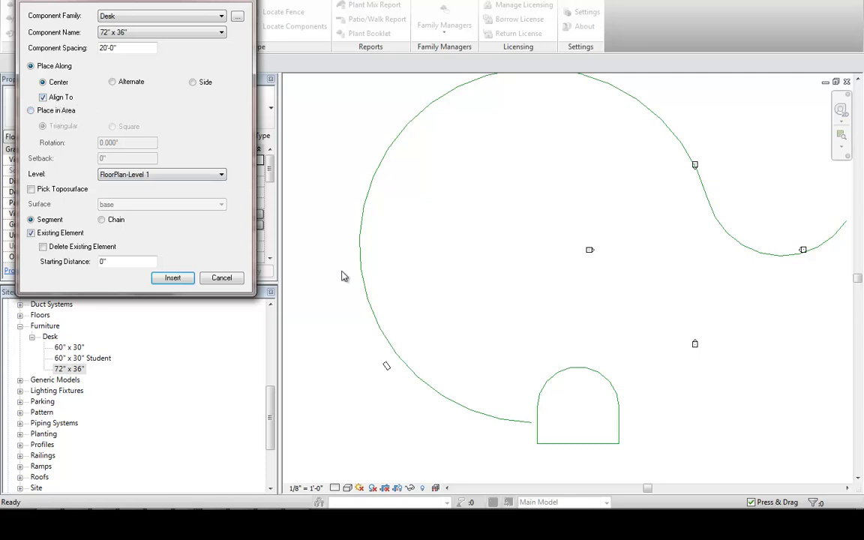
{"action": "mouse_move", "coordinate": [595, 431]}
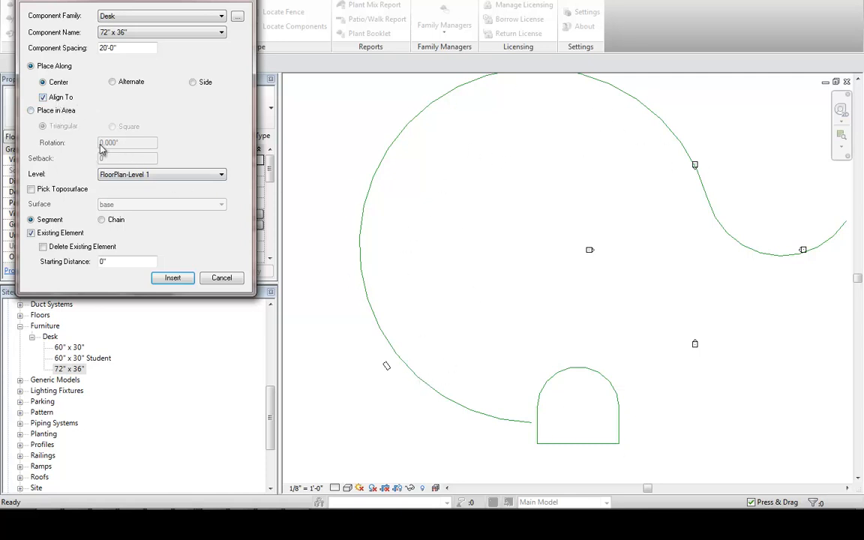
{"action": "mouse_move", "coordinate": [319, 287]}
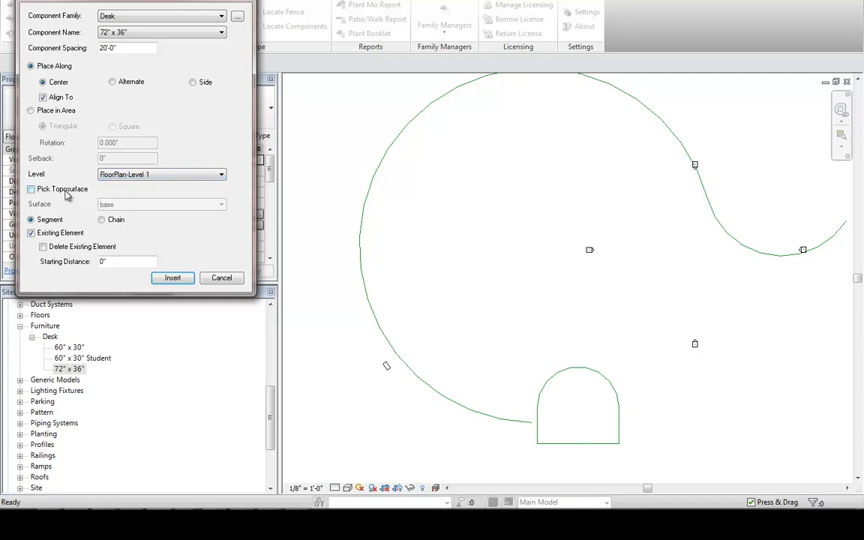
{"action": "left_click", "coordinate": [172, 277]}
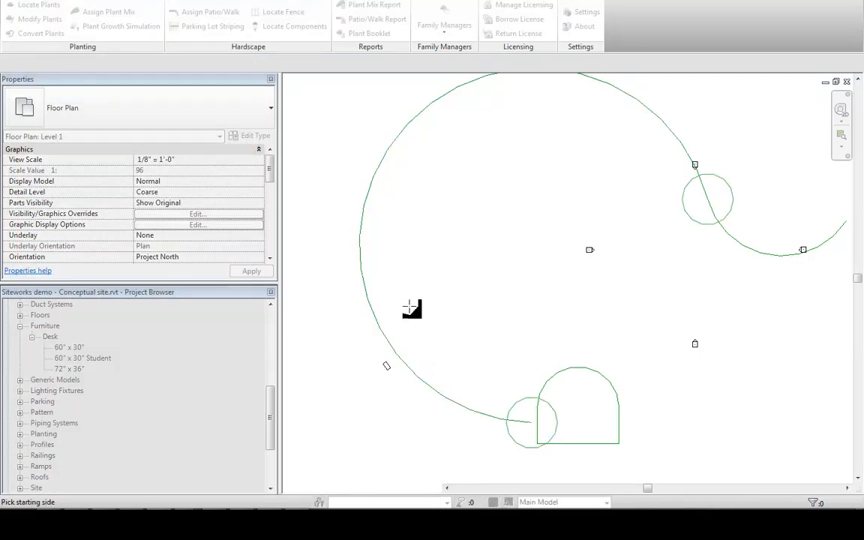
Space desks along the large arc from its lower end and dismiss the host-line warning
{"action": "left_click", "coordinate": [532, 422]}
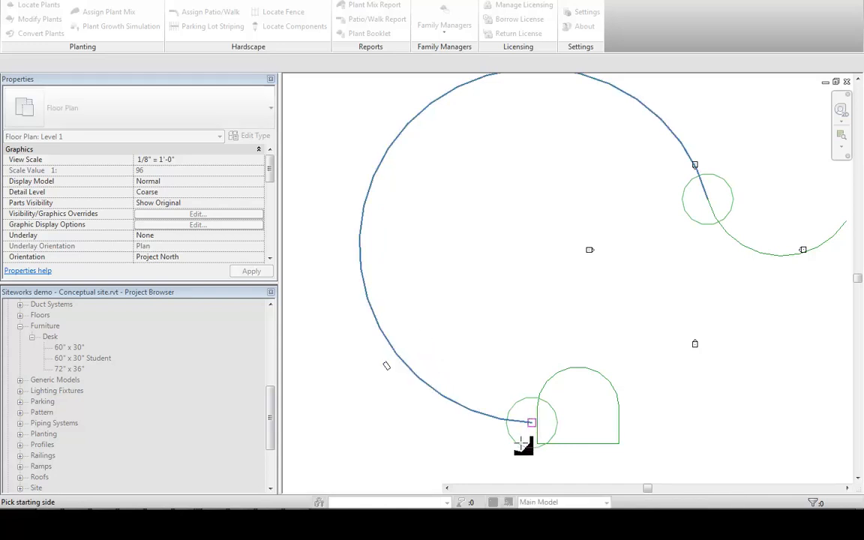
{"action": "left_click", "coordinate": [531, 422]}
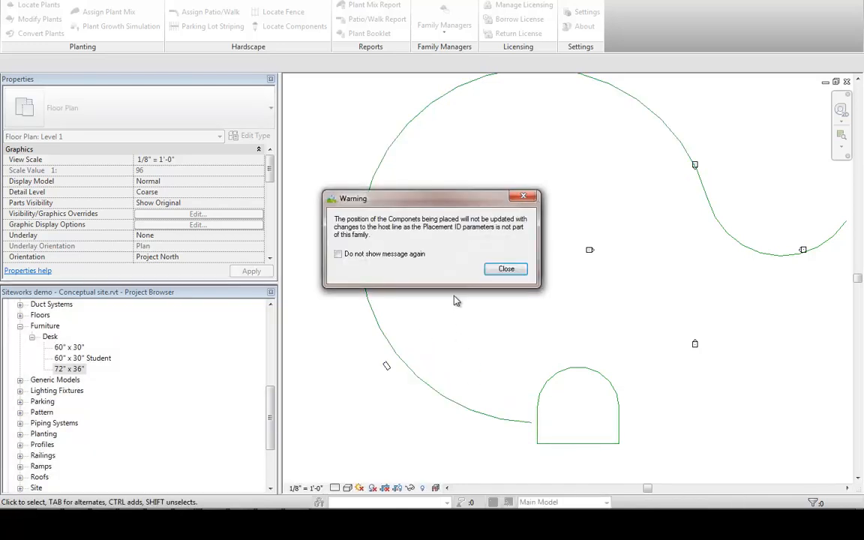
{"action": "left_click", "coordinate": [505, 269]}
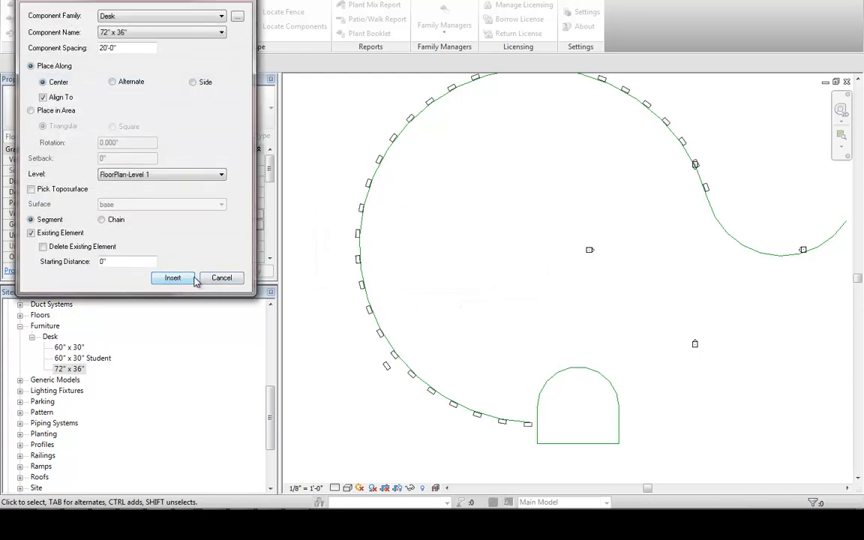
{"action": "mouse_move", "coordinate": [239, 247]}
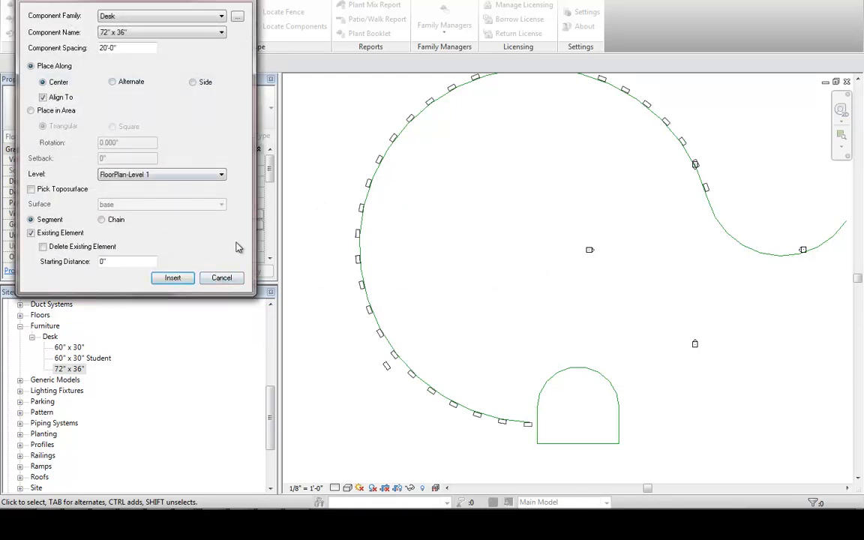
Cancel the Locate Components dialog, then select and deselect a desk in the upper arc array
{"action": "left_click", "coordinate": [222, 278]}
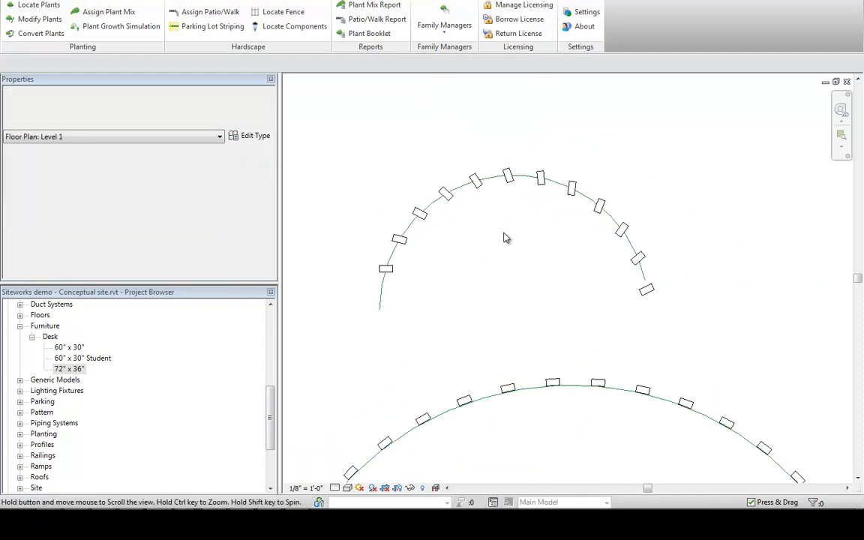
{"action": "left_click", "coordinate": [570, 186]}
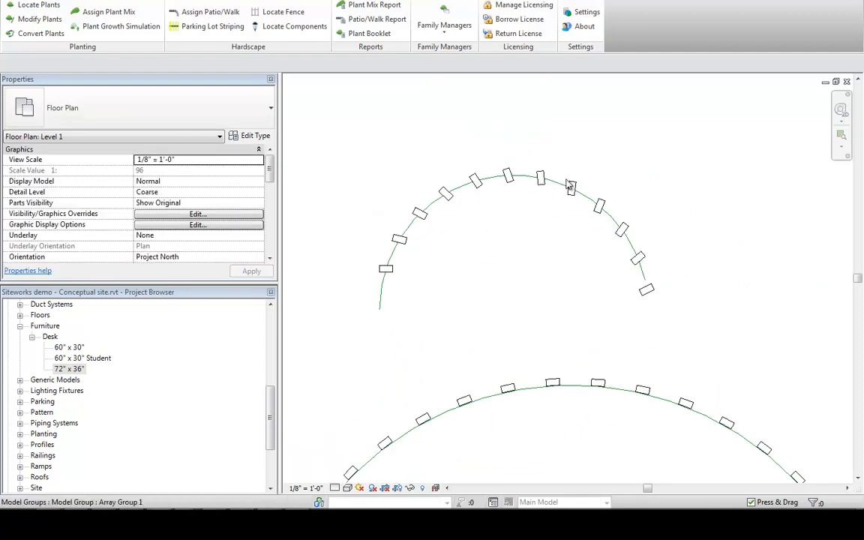
{"action": "left_click", "coordinate": [496, 218]}
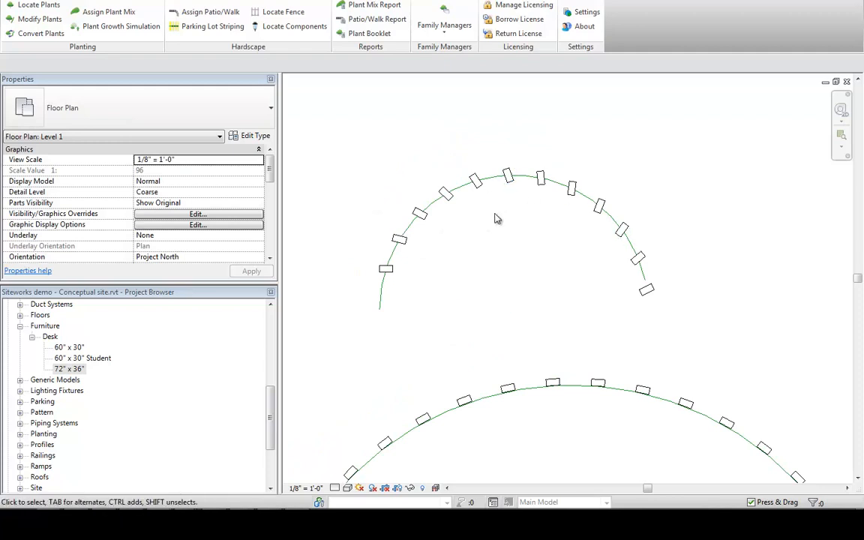